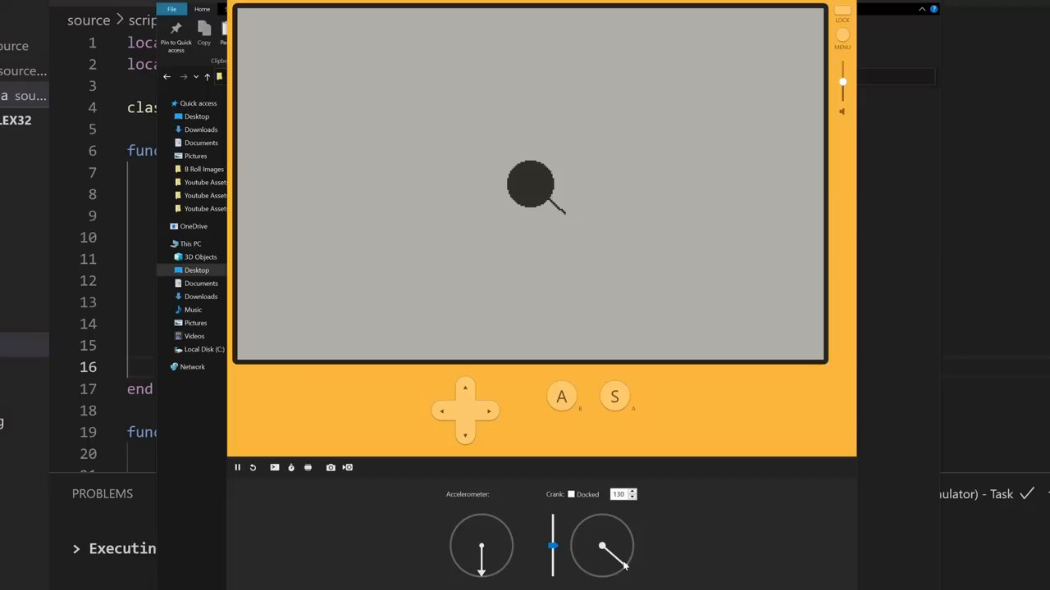
# - Turn the simulator crank so the player's laser gun aims down and to the right
pyautogui.moveTo(603, 566); pyautogui.dragTo(599, 516)
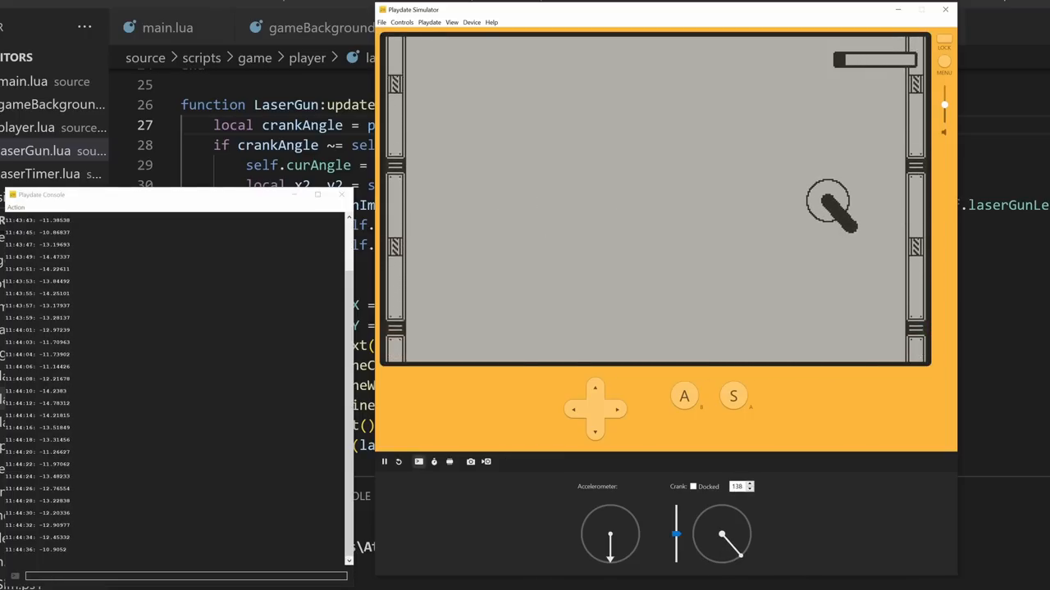
# - Turn the crank to swing the laser barrel around to point down-left
pyautogui.moveTo(738, 525); pyautogui.dragTo(705, 554)
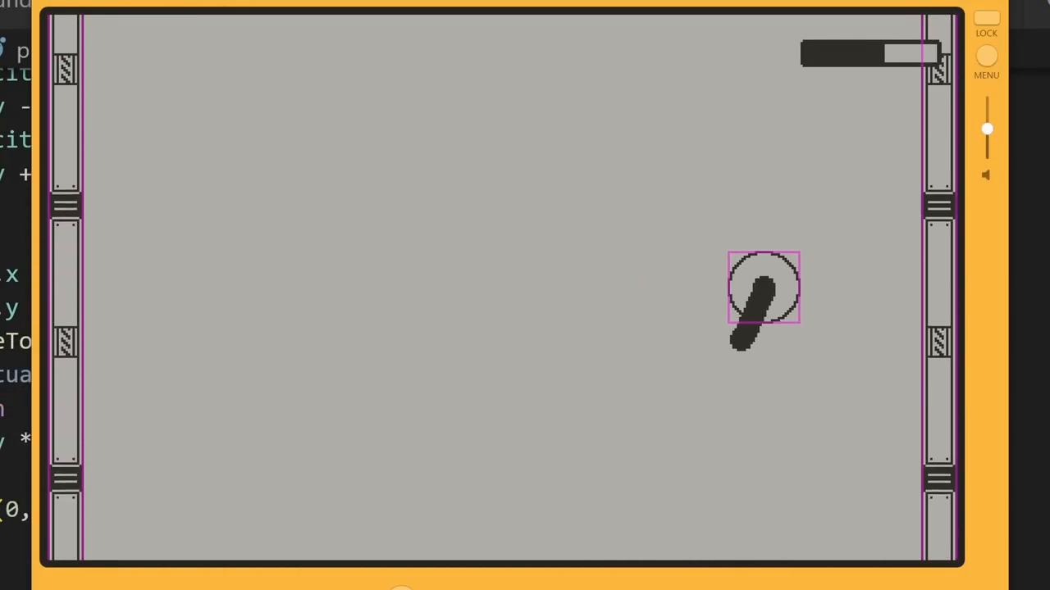
# - Drag the crank leftward so the laser gun aims down and to the left
pyautogui.moveTo(763, 295); pyautogui.dragTo(611, 295)
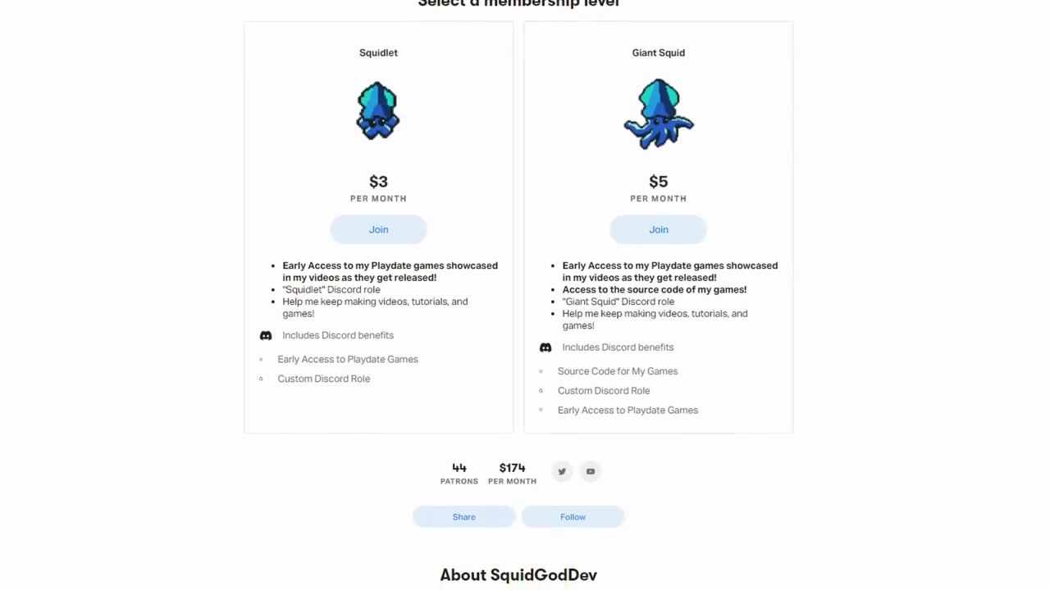
pyautogui.scroll(-3)
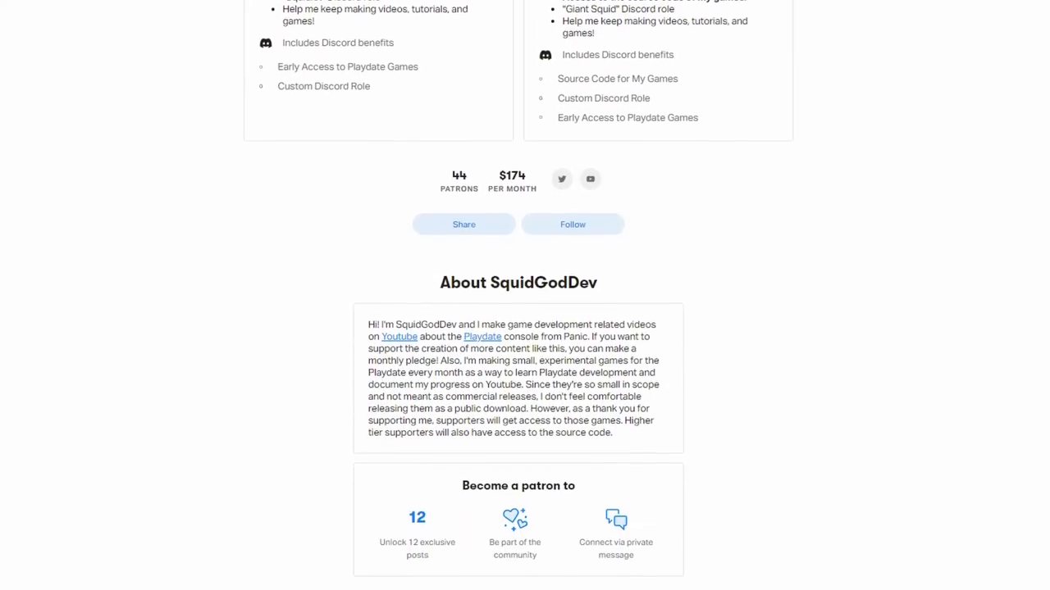